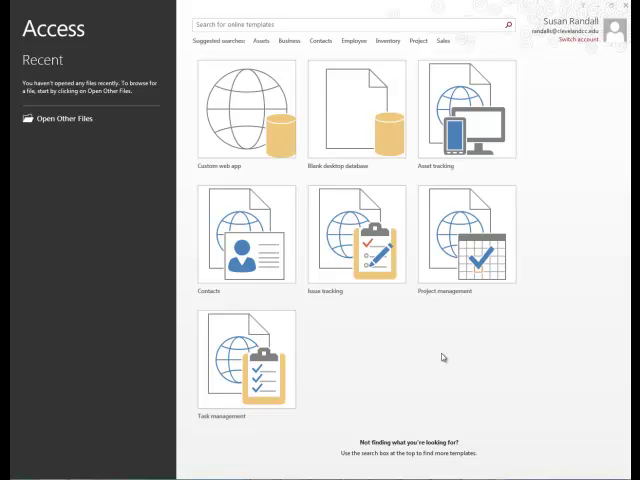
mouse_move(616, 324)
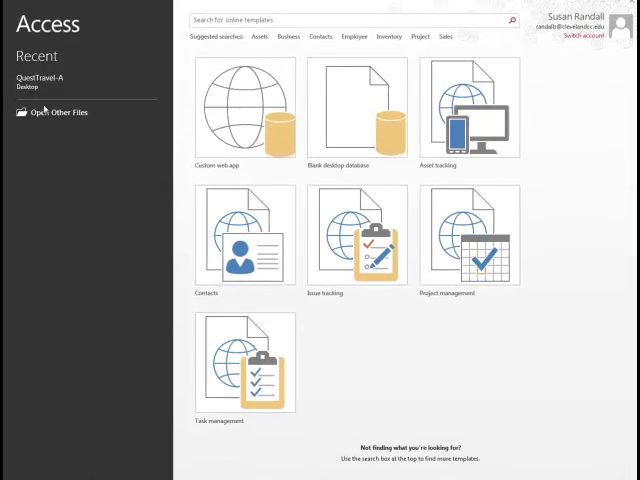
Browse this computer's Desktop and open the QuestTravel-A database file
left_click(244, 112)
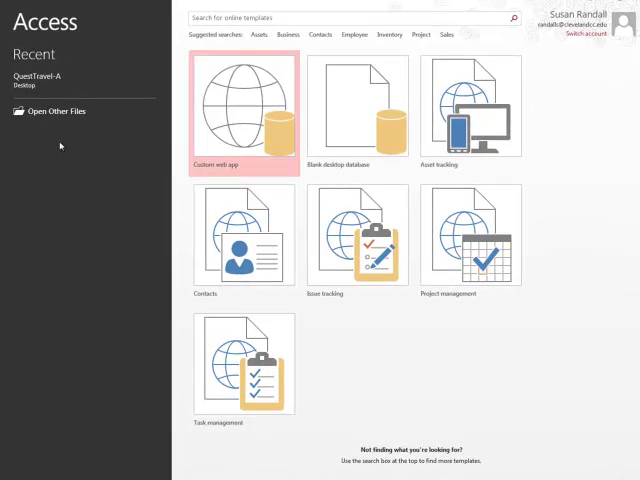
left_click(56, 112)
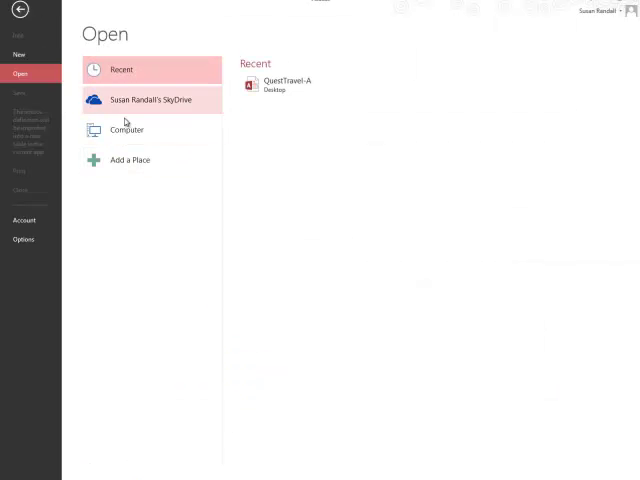
left_click(126, 130)
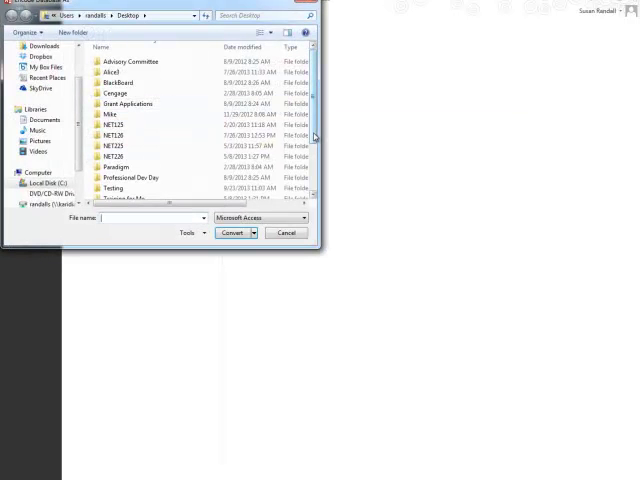
scroll("down", 3)
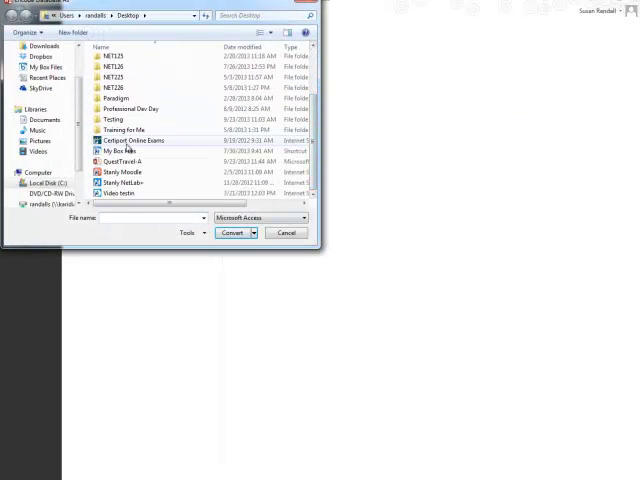
left_click(122, 160)
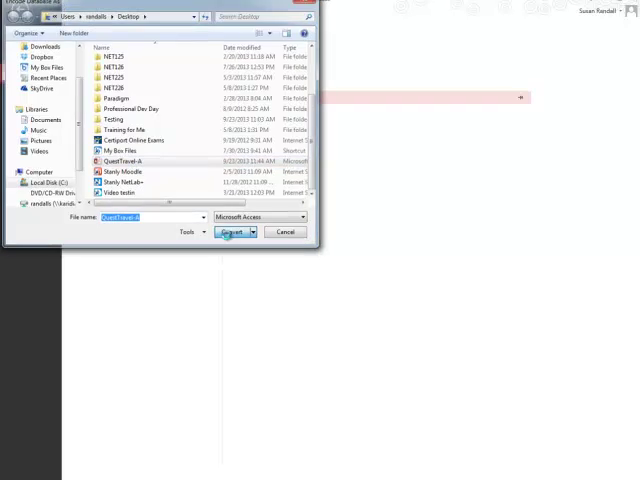
left_click(232, 232)
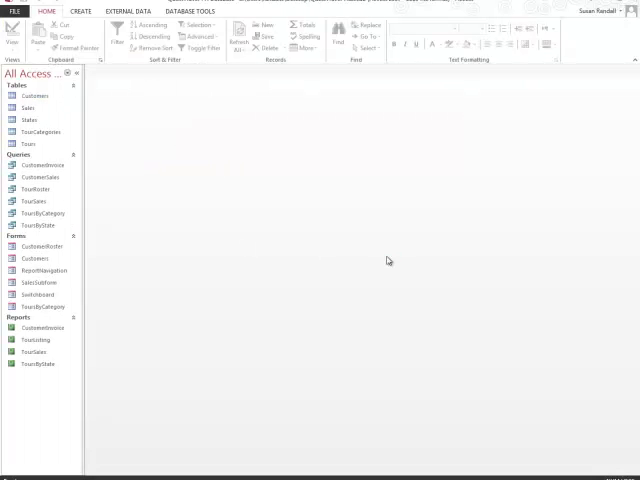
mouse_move(424, 192)
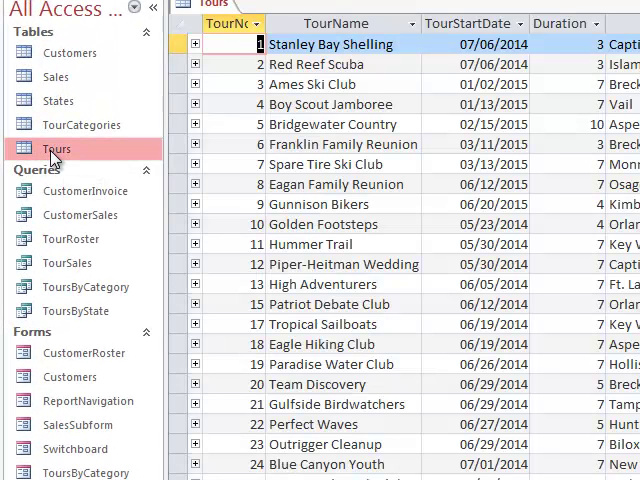
mouse_move(156, 170)
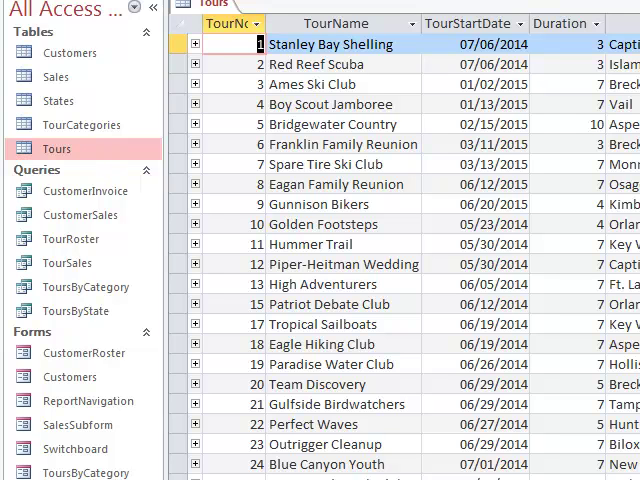
mouse_move(68, 264)
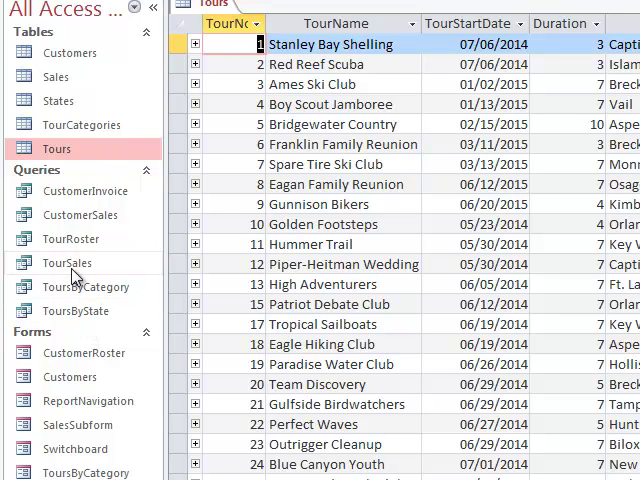
mouse_move(68, 264)
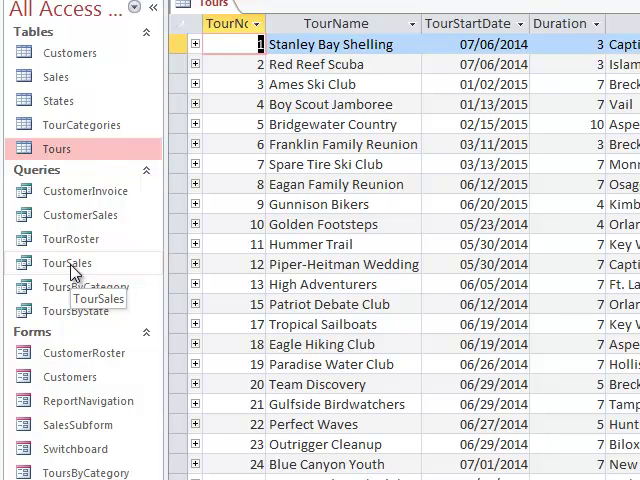
Open the TourSales query results from the Navigation Pane to review tour names
double_click(68, 262)
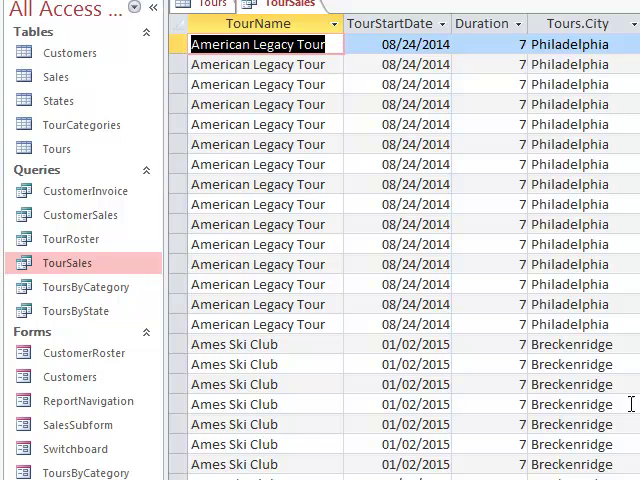
mouse_move(628, 412)
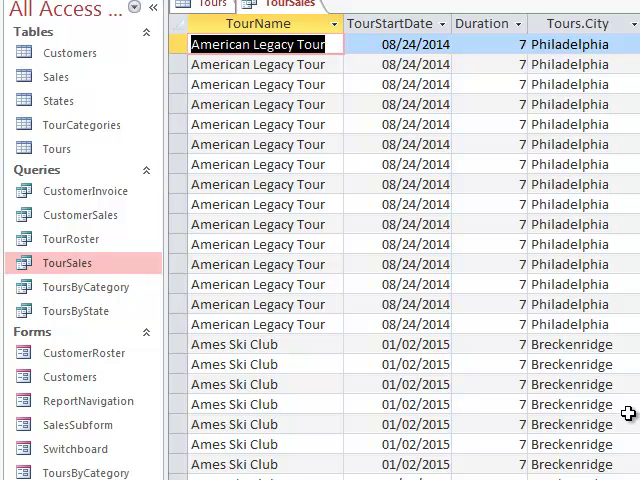
mouse_move(280, 64)
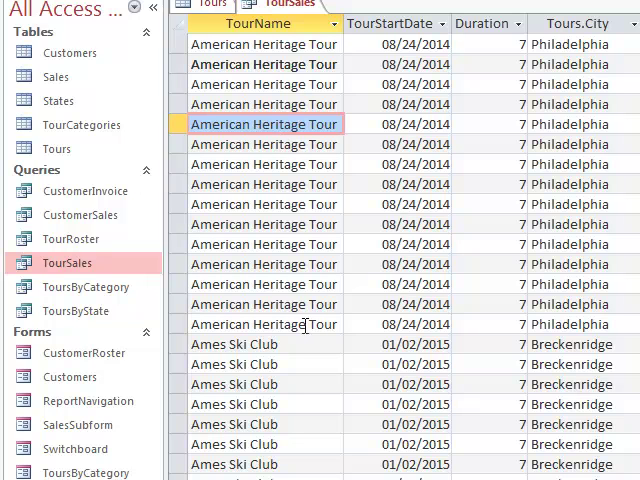
mouse_move(468, 384)
type("Legacy")
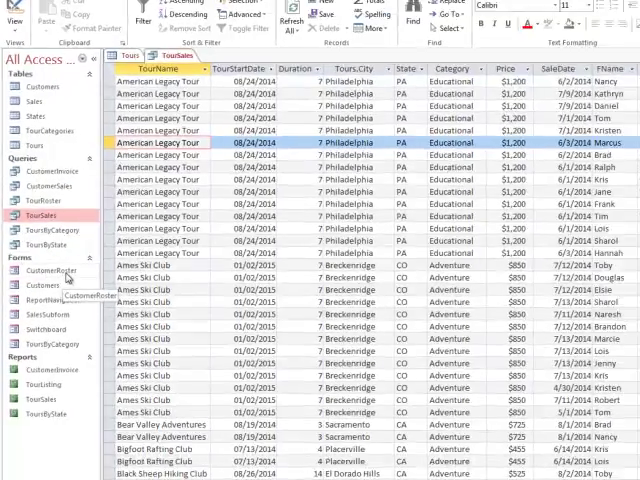
Open the CustomerRoster form and commit the tour name change to American Legacy Rally
double_click(64, 270)
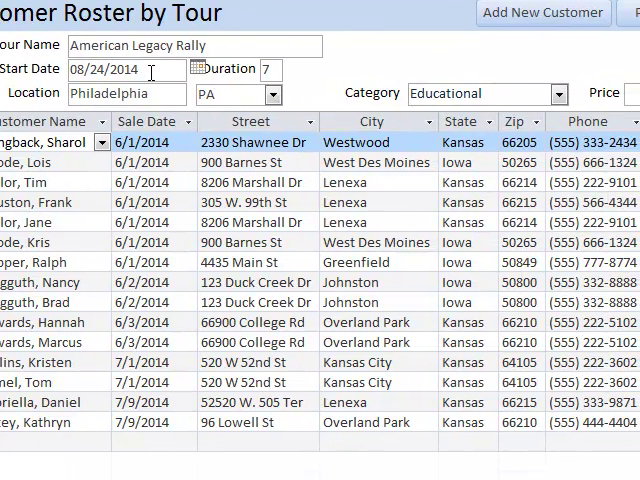
left_click(44, 222)
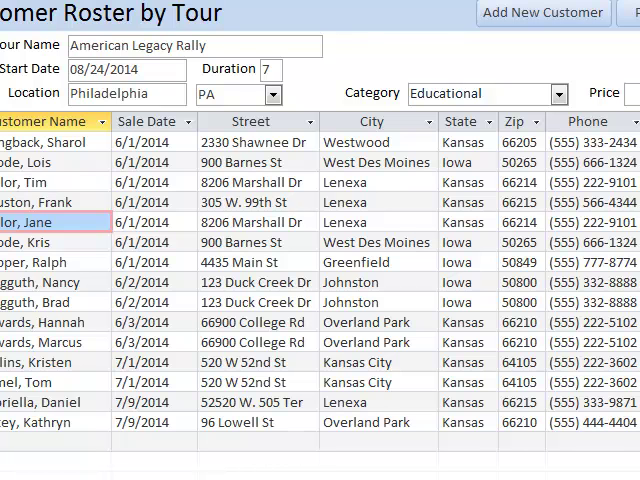
Open the TourSales report showing American Legacy Rally first
left_click(68, 210)
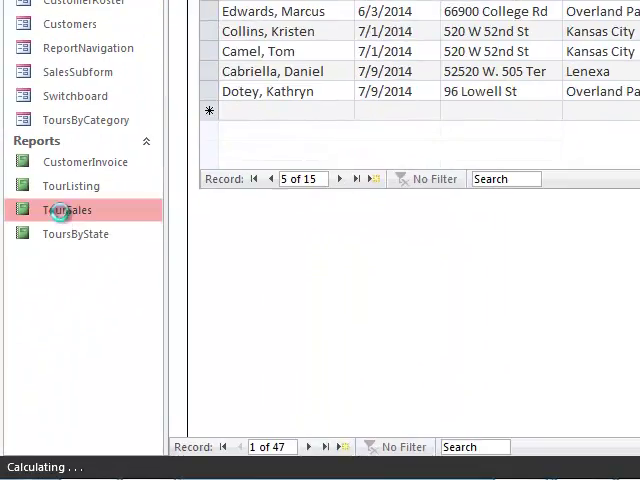
double_click(68, 208)
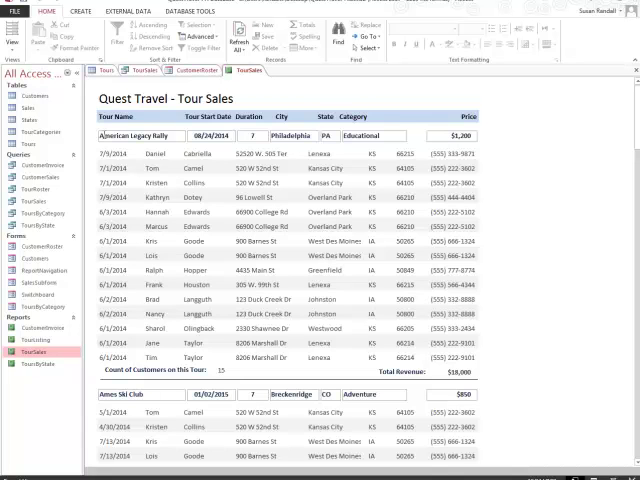
mouse_move(584, 276)
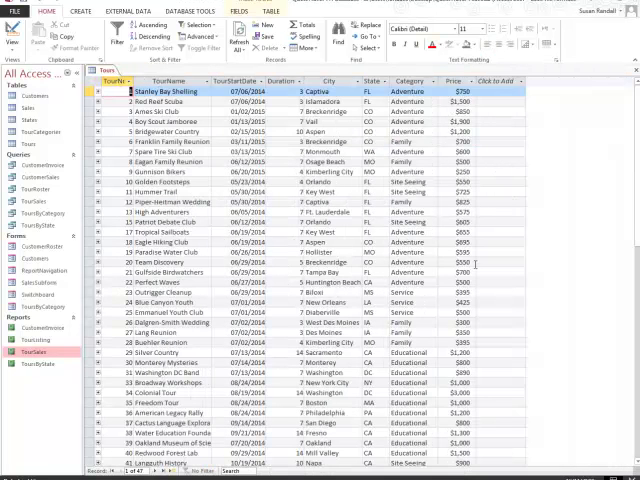
mouse_move(576, 274)
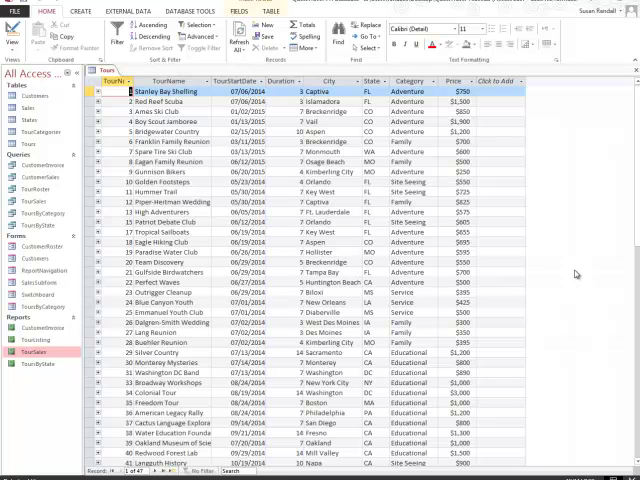
mouse_move(576, 272)
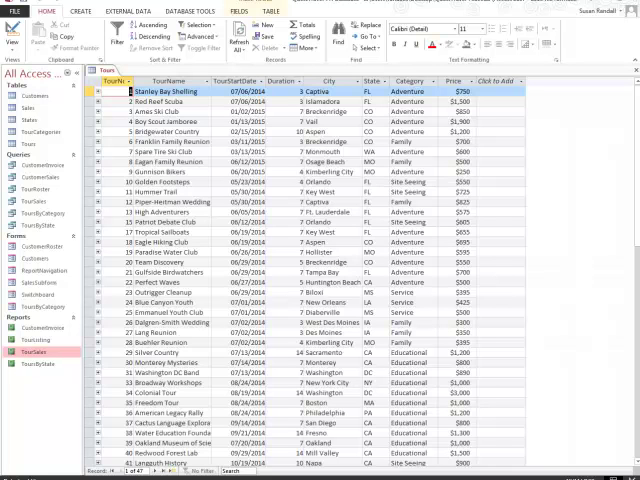